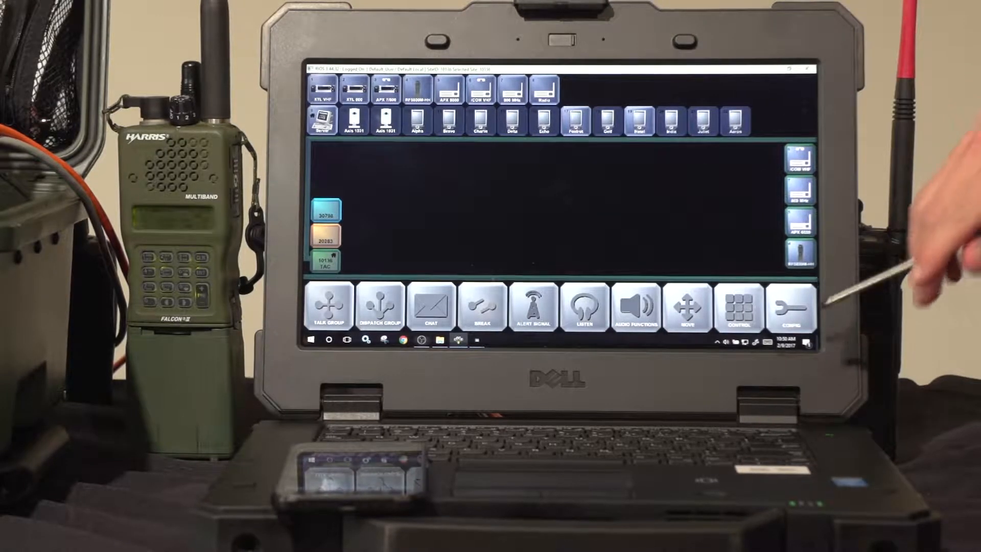
Open User Admin, review the RIOS Smartphone Group's RIOS Lite Access permissions, then close the record.
{"action": "left_click", "coordinate": [792, 307]}
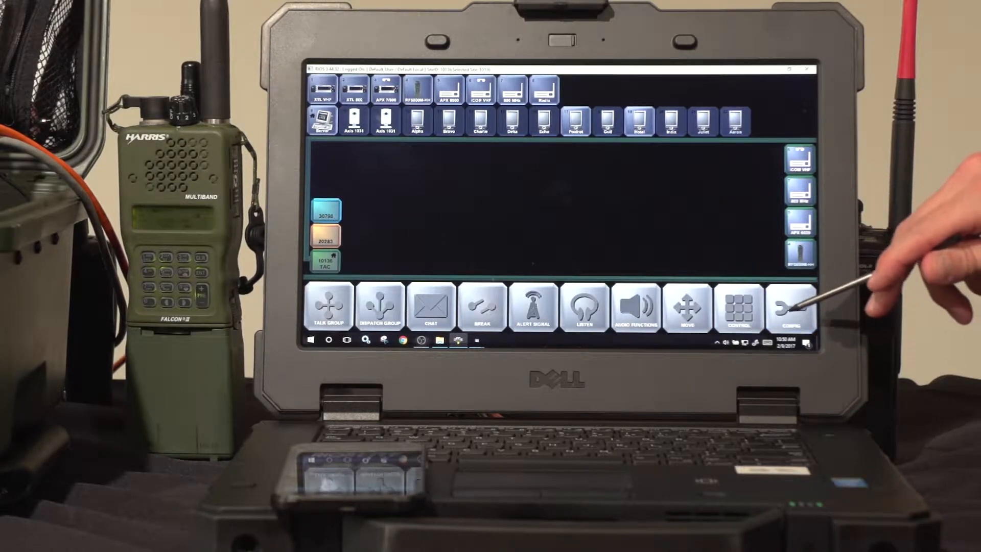
{"action": "left_click", "coordinate": [793, 306]}
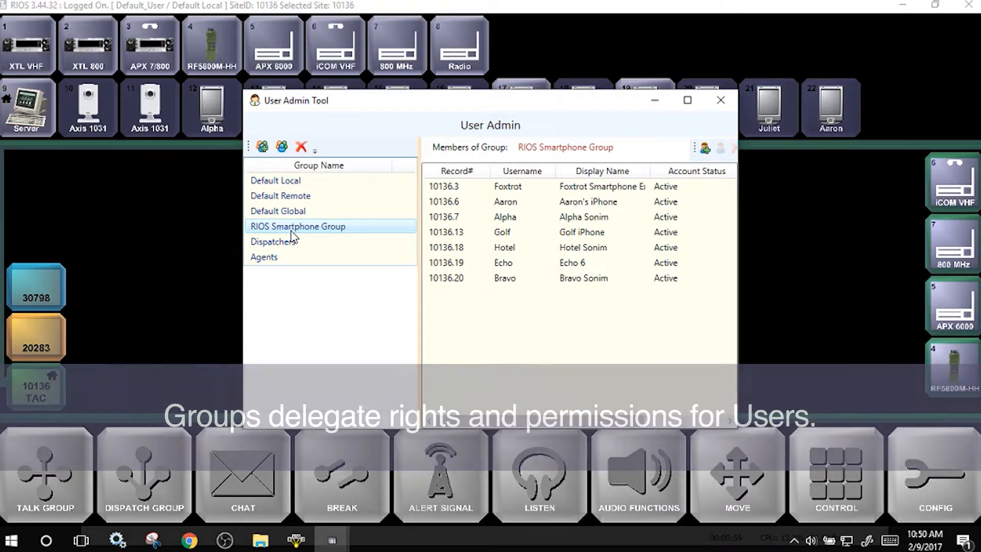
{"action": "double_click", "coordinate": [298, 226]}
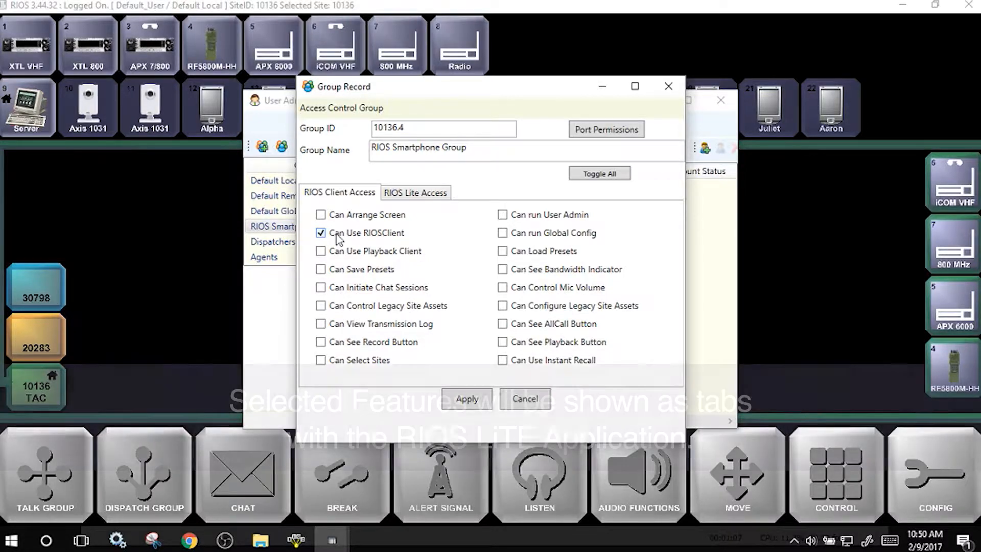
{"action": "left_click", "coordinate": [415, 192]}
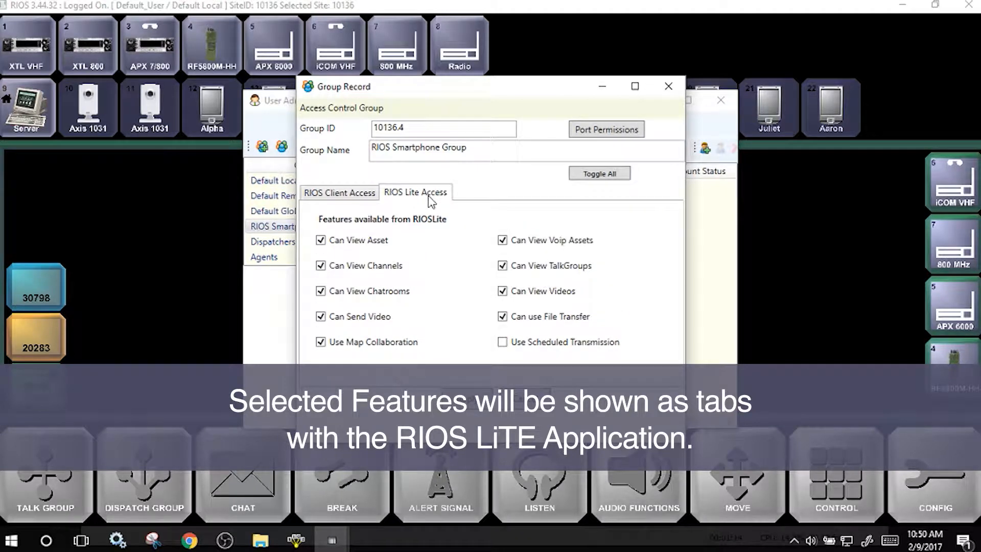
{"action": "left_click", "coordinate": [668, 85]}
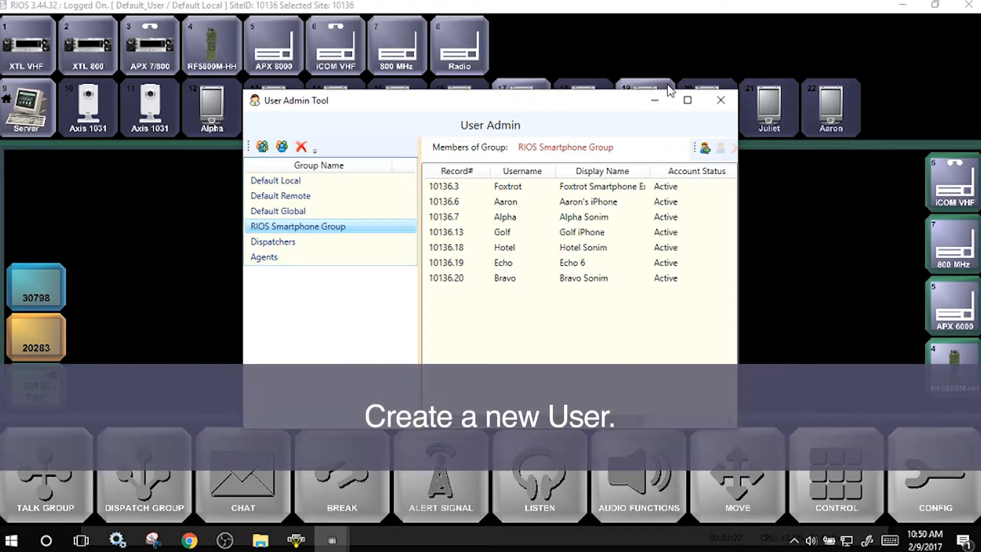
Add a new group user with display name 'Samsung S6' and username 'Echo'.
{"action": "left_click", "coordinate": [703, 149]}
{"action": "type", "text": "N"}
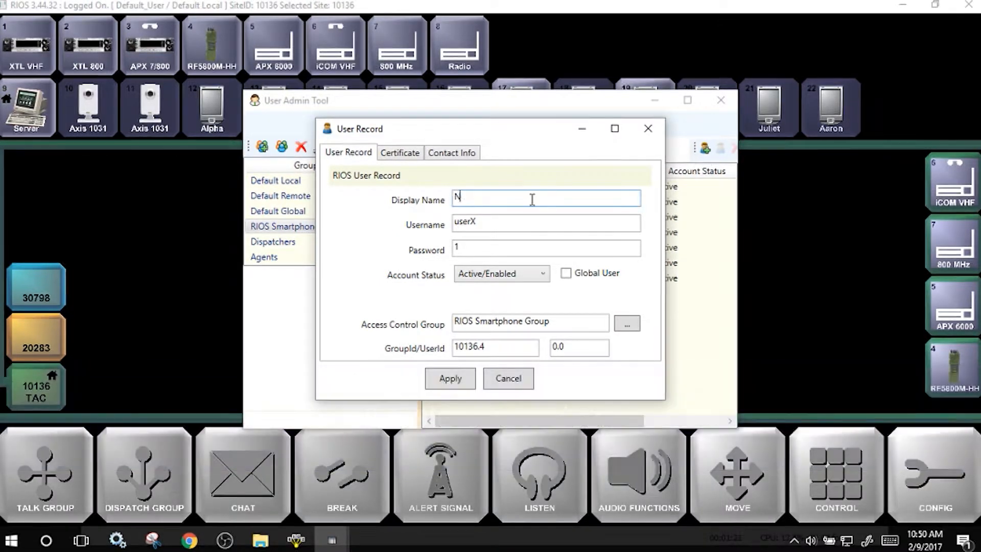
{"action": "key", "text": "Backspace"}
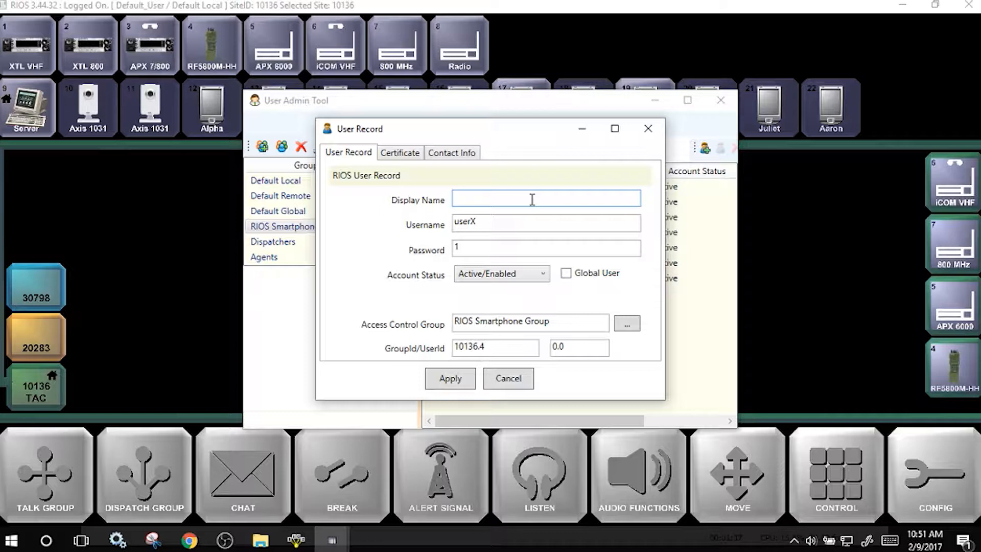
{"action": "type", "text": "Samn"}
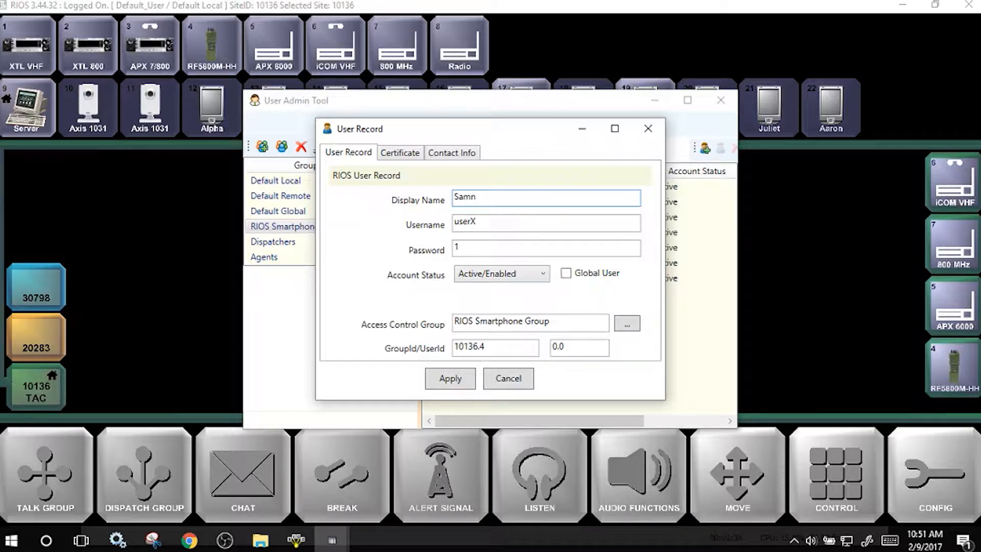
{"action": "type", "text": "Samsung"}
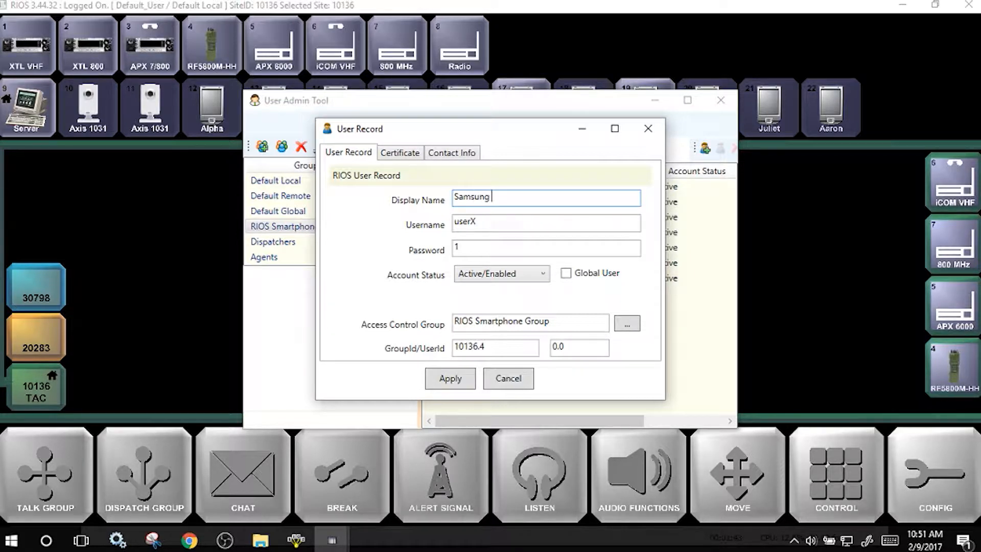
{"action": "type", "text": "S6"}
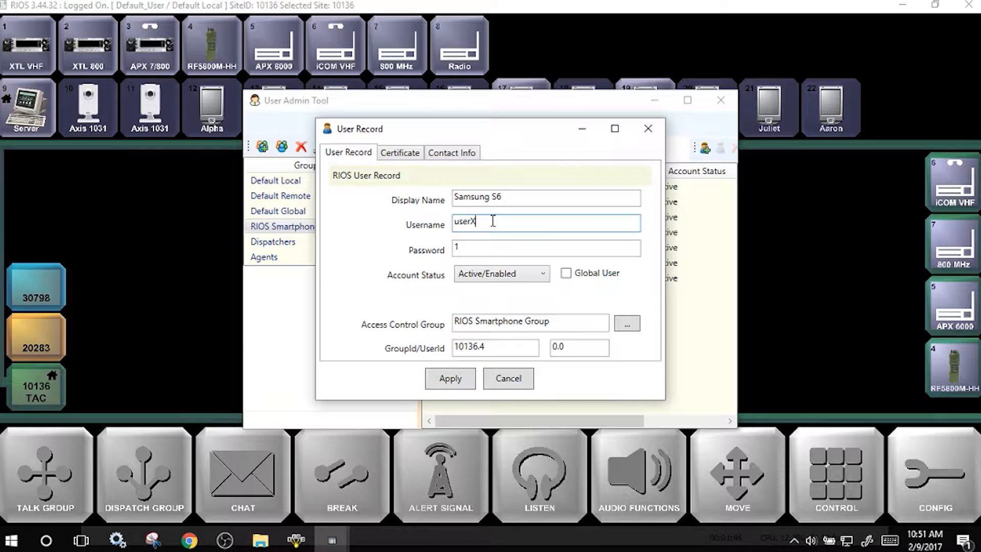
{"action": "type", "text": "Echo"}
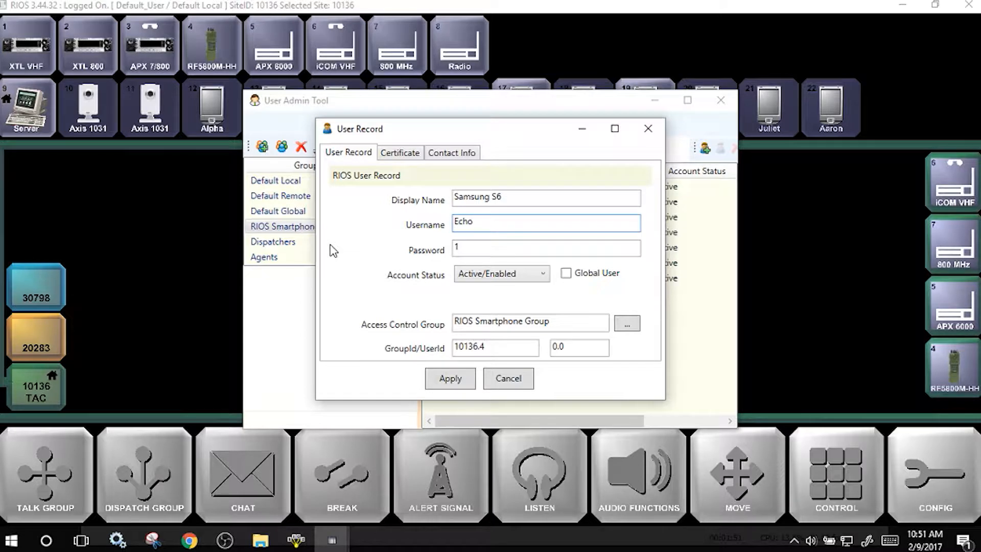
Apply the Samsung S6 user record, which reports the logon ID already exists.
{"action": "left_click", "coordinate": [449, 378]}
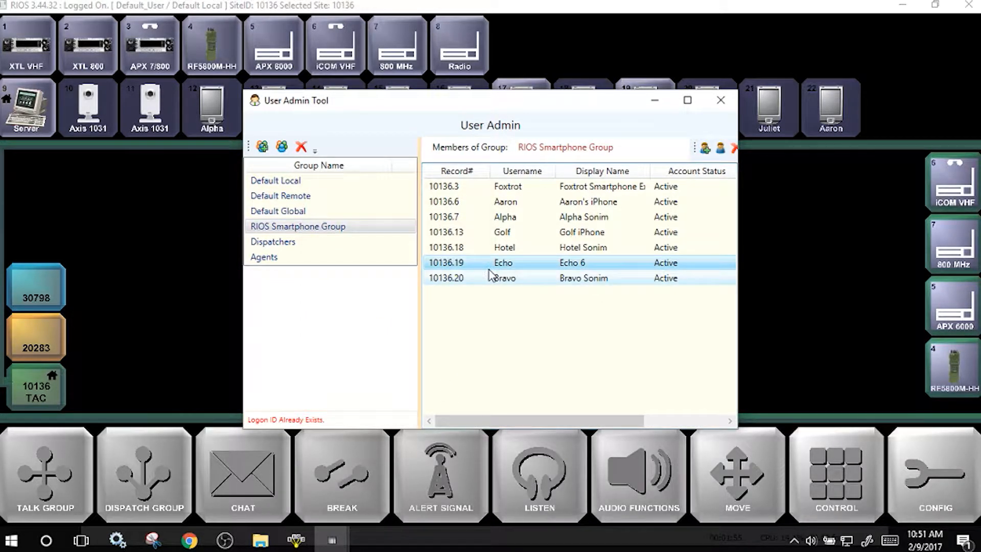
{"action": "mouse_move", "coordinate": [594, 273]}
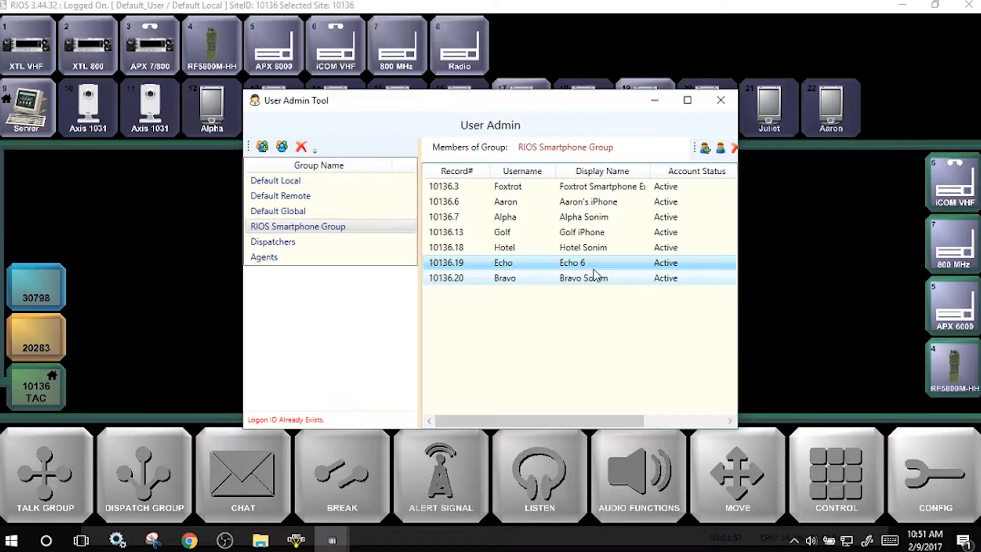